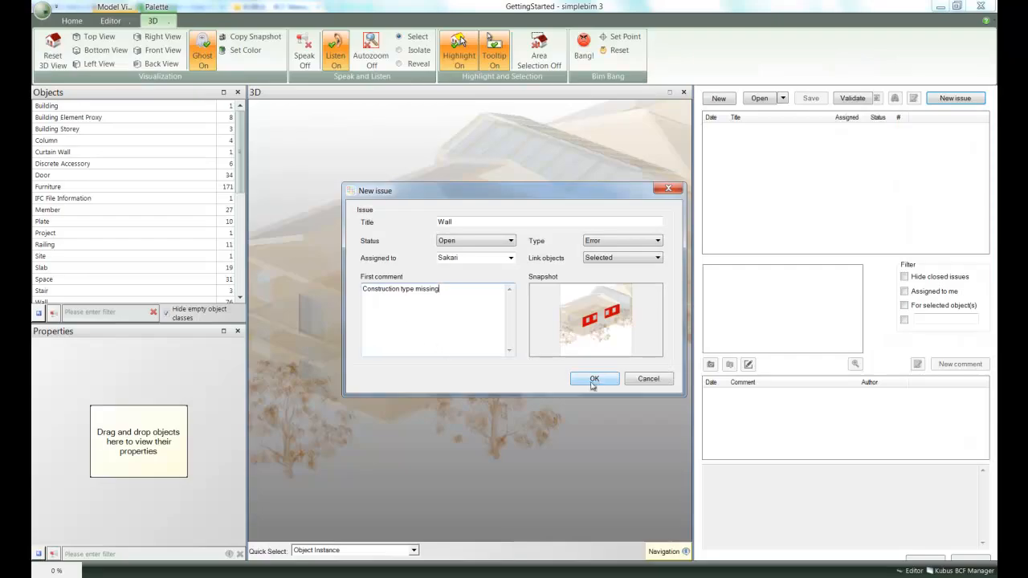
Confirm the new 'Wall' issue commented 'Construction type missing'.
{"action": "left_click", "coordinate": [594, 378]}
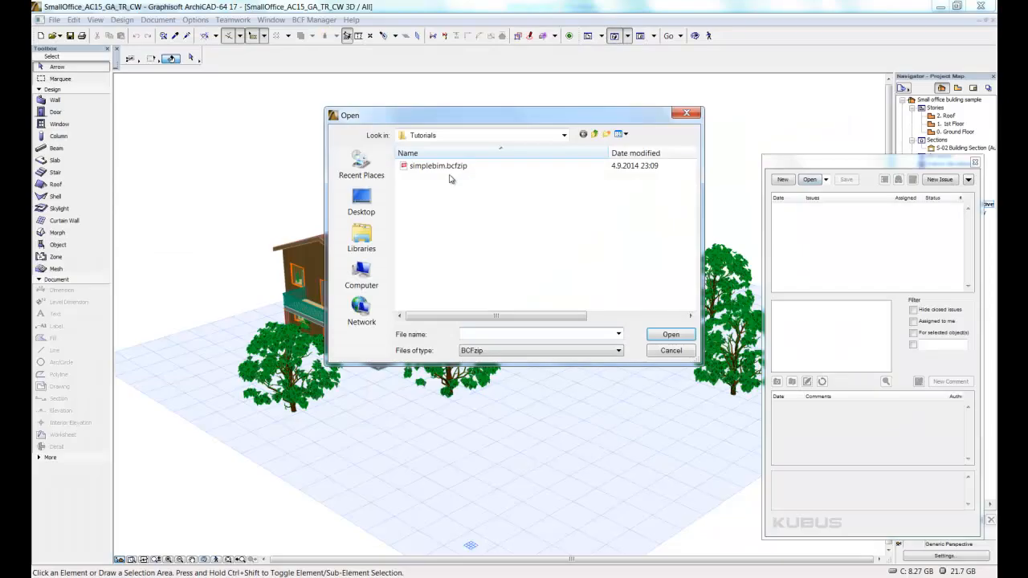
Open simplebim.bcfzip in ArchiCAD's BCF Manager and select one of the loaded issues.
{"action": "left_click", "coordinate": [670, 334]}
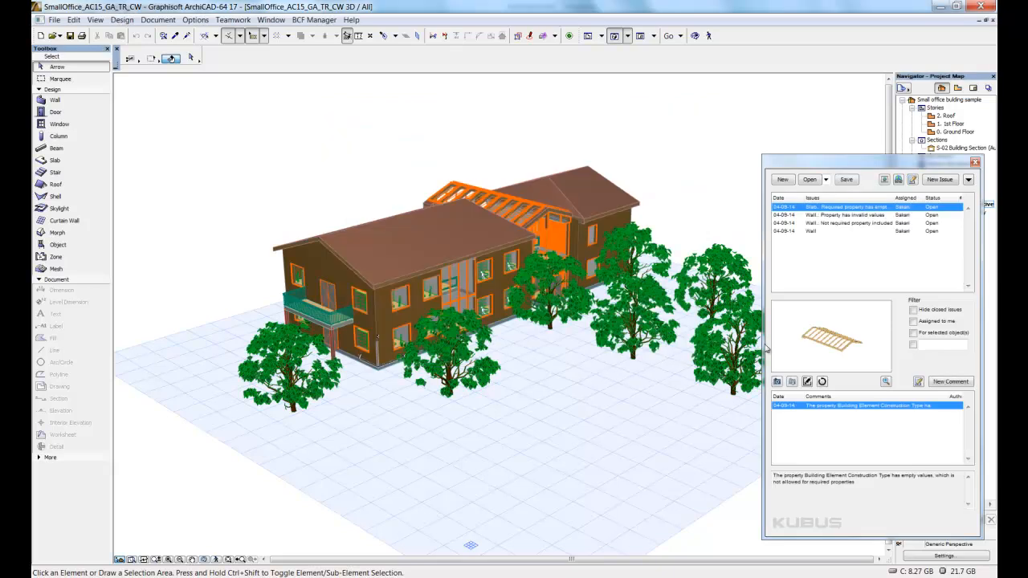
{"action": "left_click", "coordinate": [843, 215]}
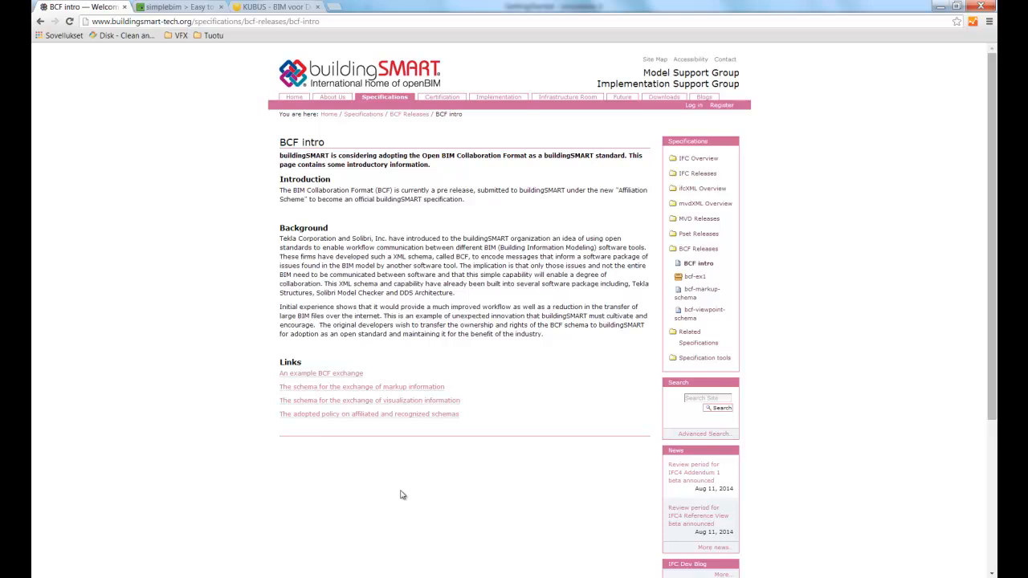
Move from the BCF intro to the simplebim and KUBUS tabs, then download the BCF Manager demo.
{"action": "left_click", "coordinate": [180, 6]}
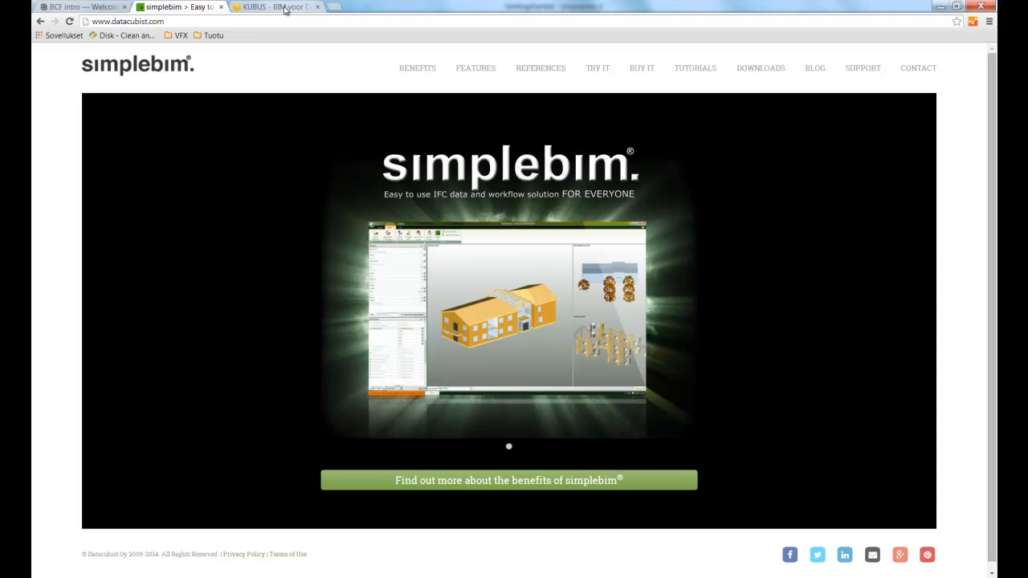
{"action": "left_click", "coordinate": [277, 6]}
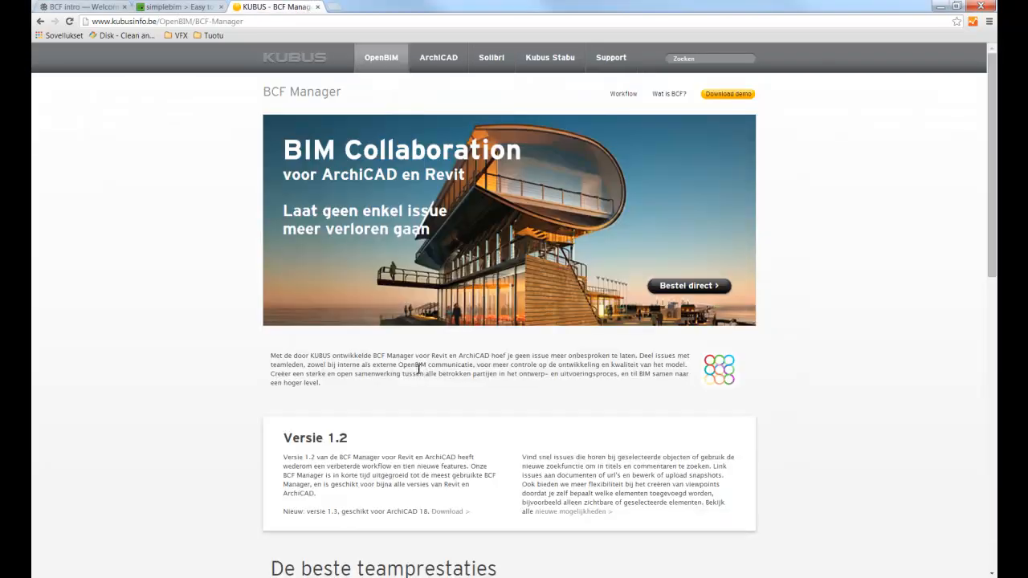
{"action": "mouse_move", "coordinate": [725, 98]}
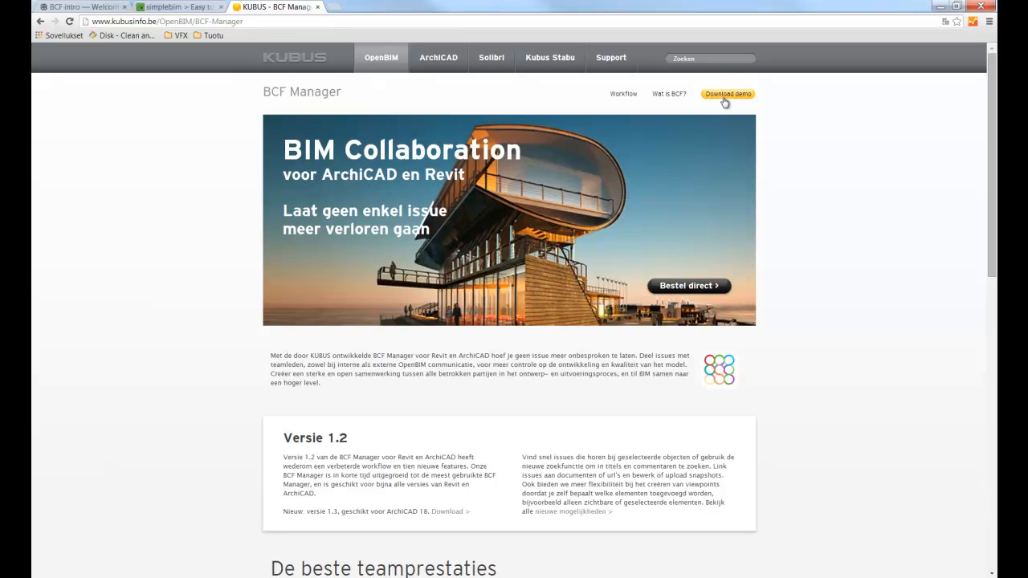
{"action": "left_click", "coordinate": [728, 94]}
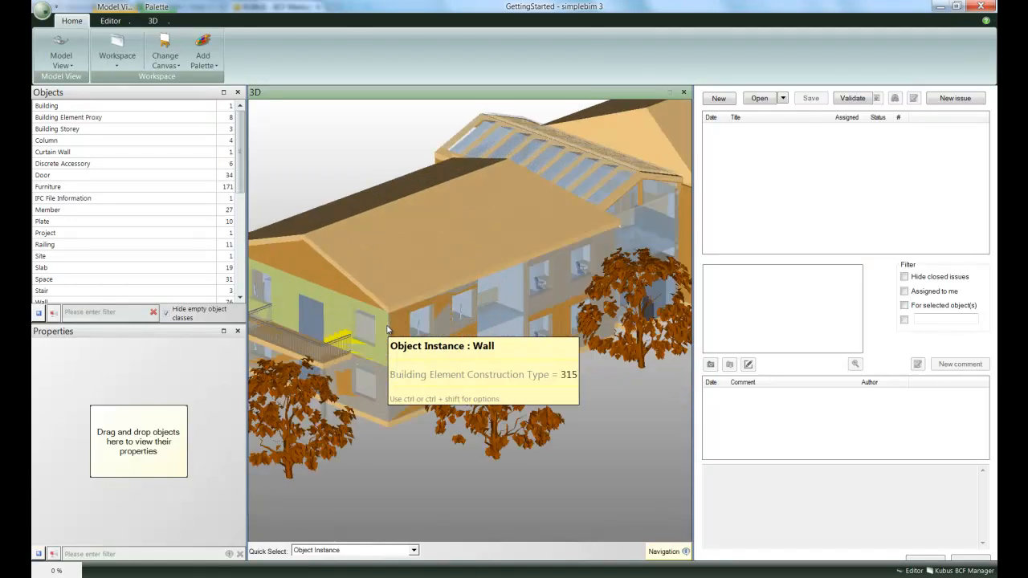
Select two upper-floor wall pieces and turn Ghost On to isolate them.
{"action": "left_click", "coordinate": [434, 321]}
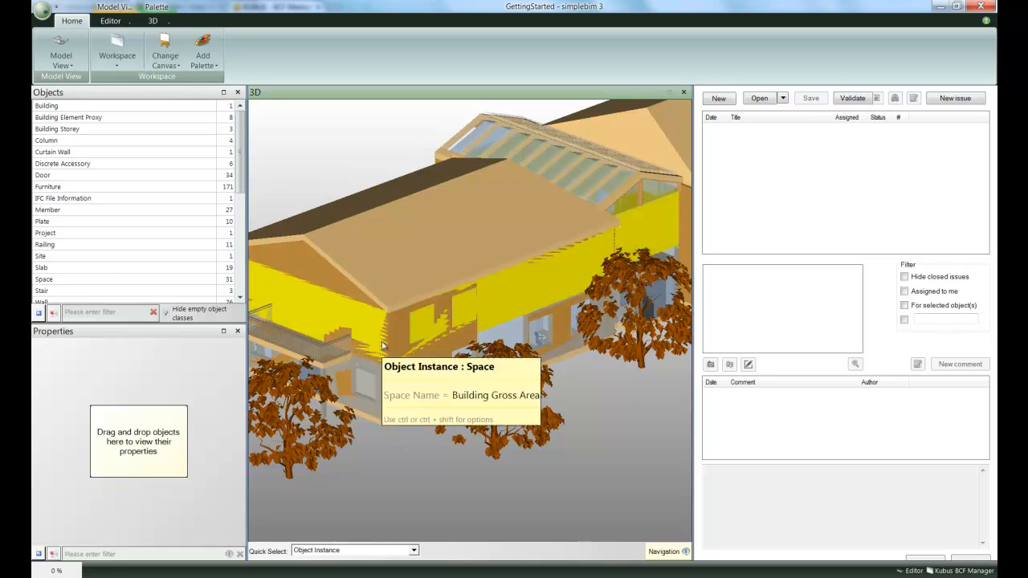
{"action": "left_click", "coordinate": [378, 337]}
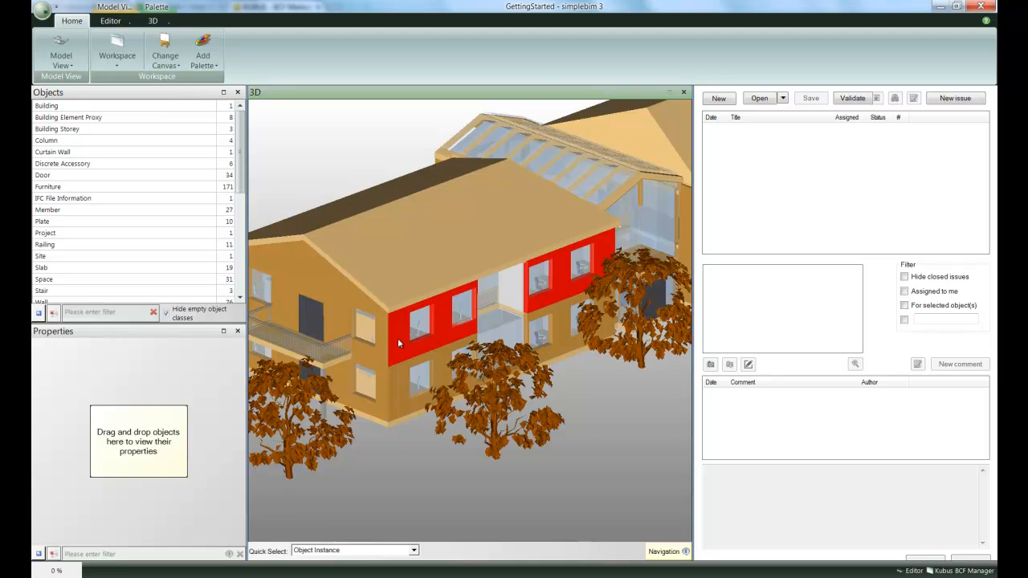
{"action": "left_click", "coordinate": [151, 20]}
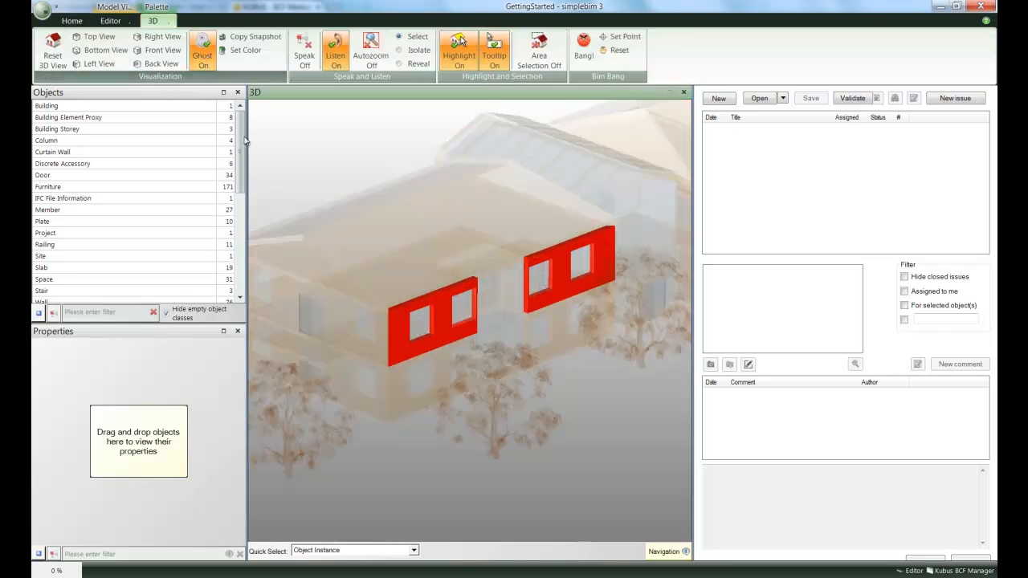
{"action": "mouse_move", "coordinate": [602, 465]}
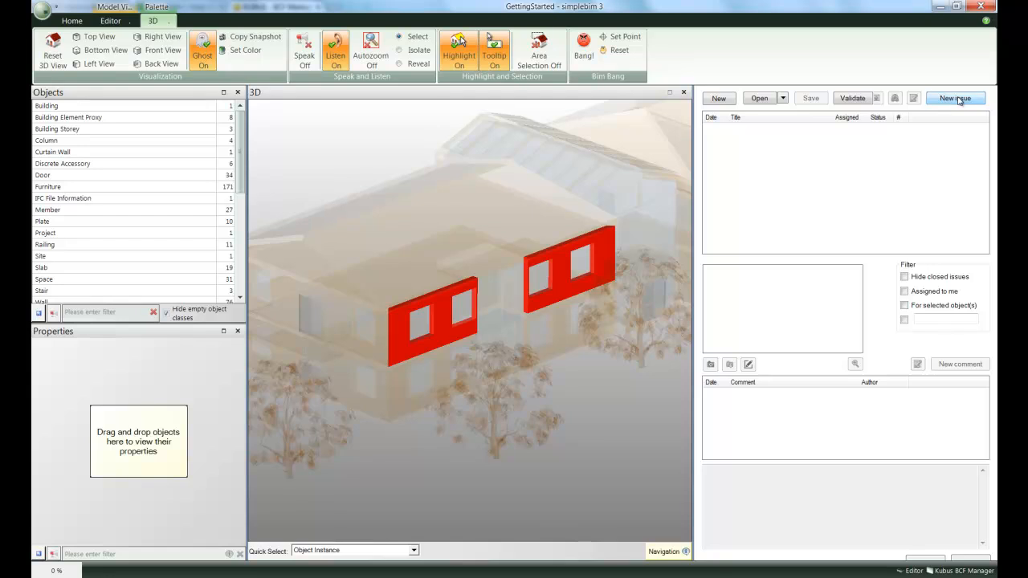
Add issue 'Wall' with Status Open, Link objects Selected, and comment 'Construction type missing'.
{"action": "left_click", "coordinate": [955, 98]}
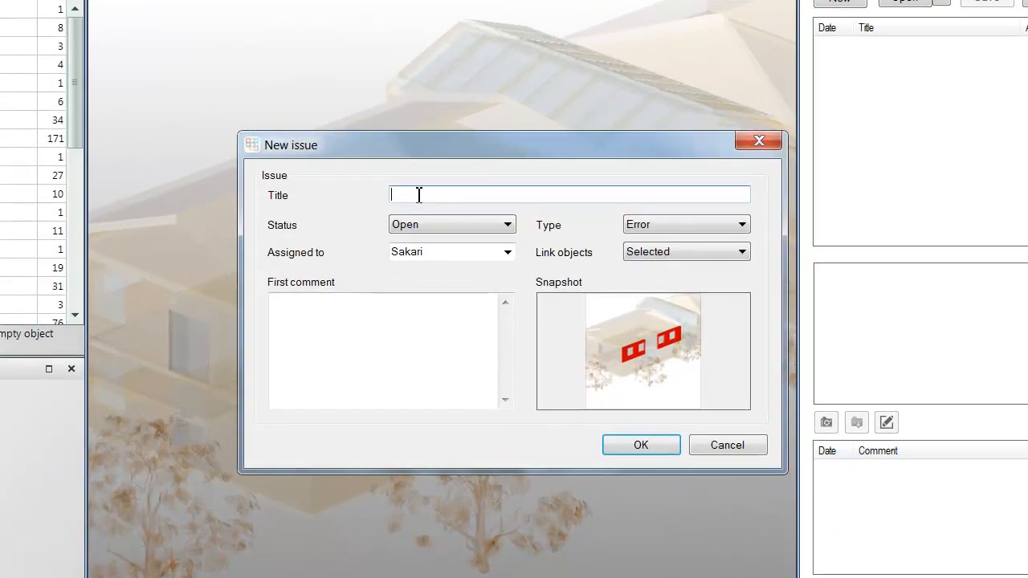
{"action": "type", "text": "Wall"}
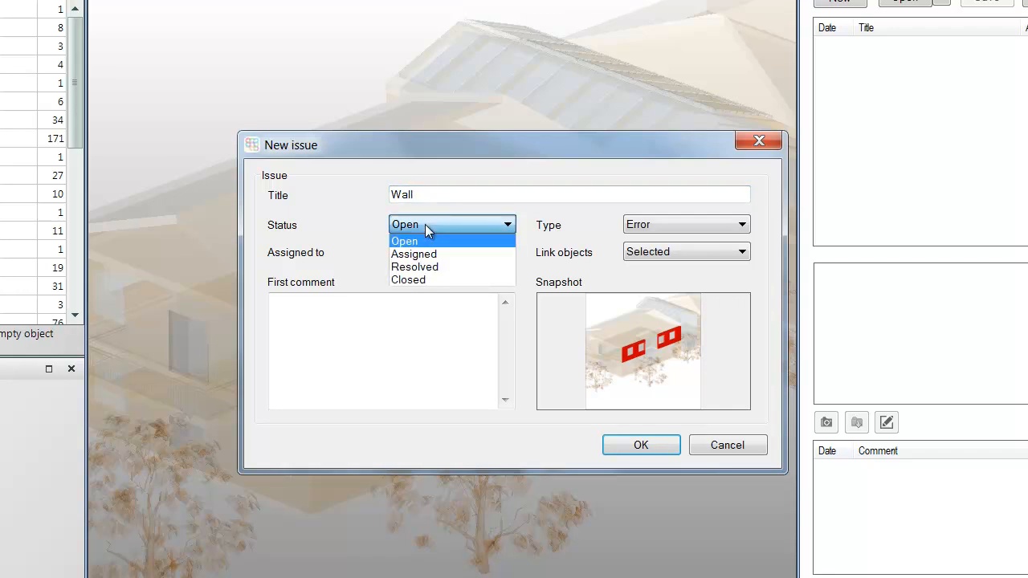
{"action": "left_click", "coordinate": [686, 224]}
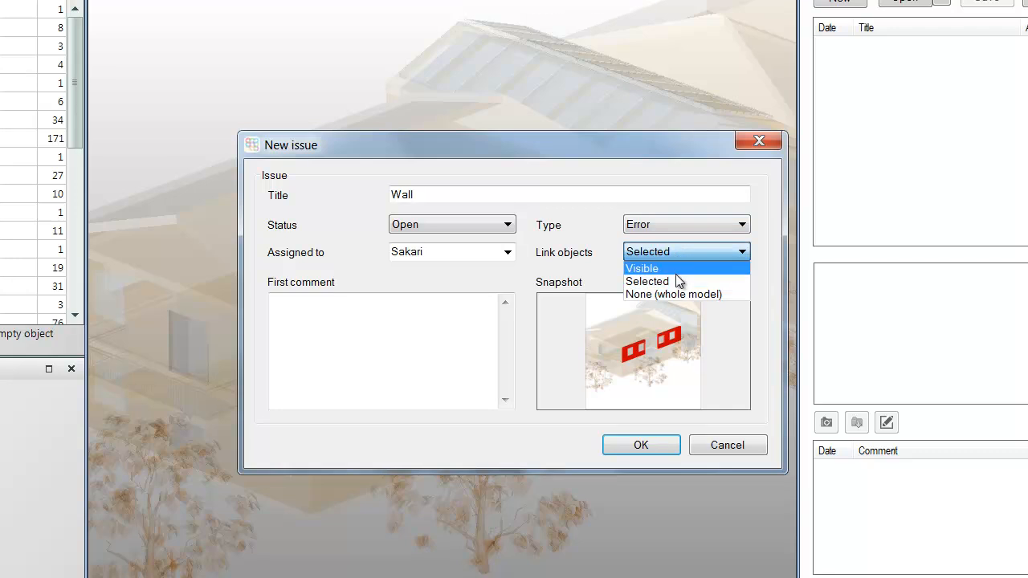
{"action": "left_click", "coordinate": [647, 281]}
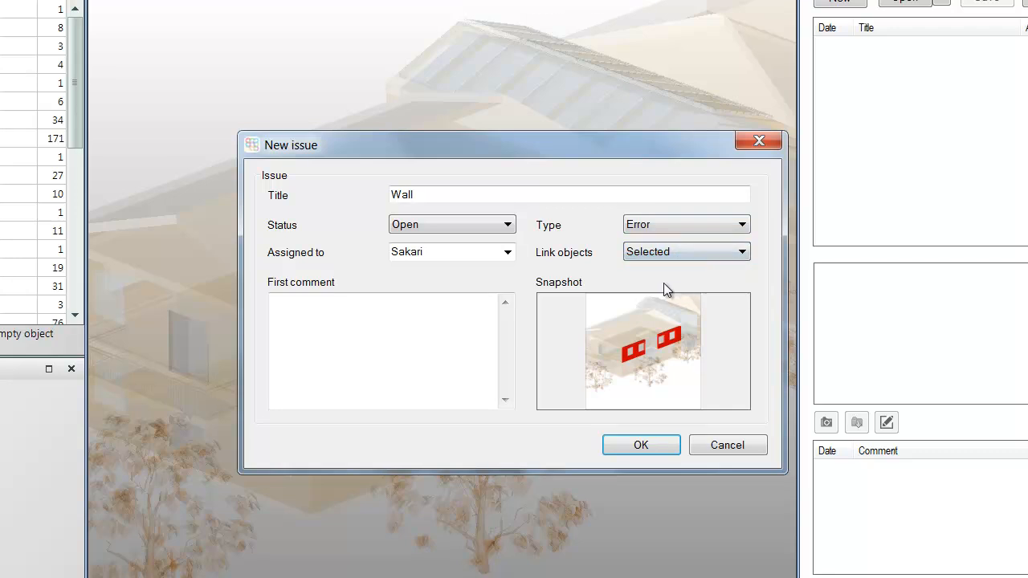
{"action": "left_click", "coordinate": [385, 351]}
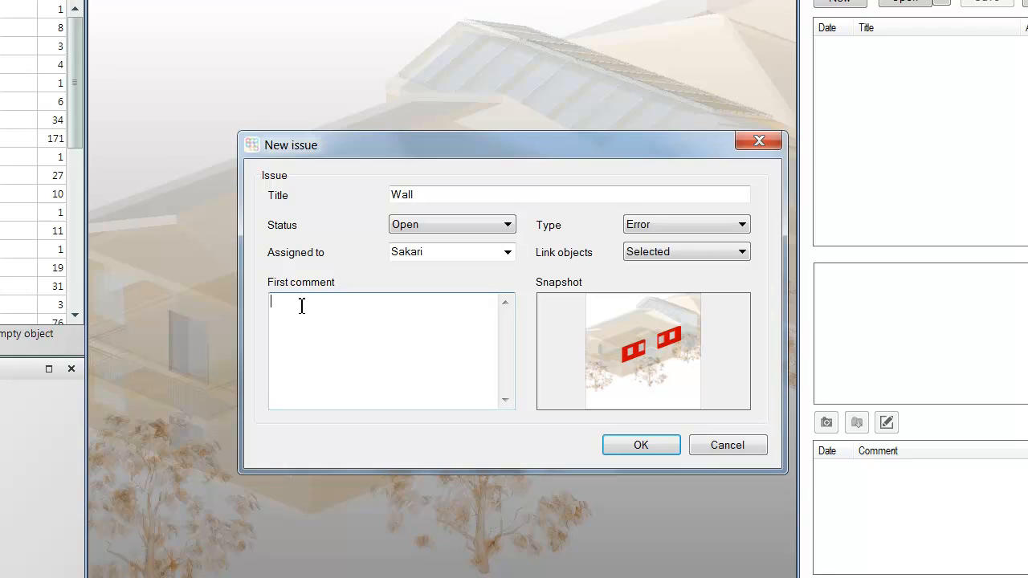
{"action": "type", "text": "Construction type missing"}
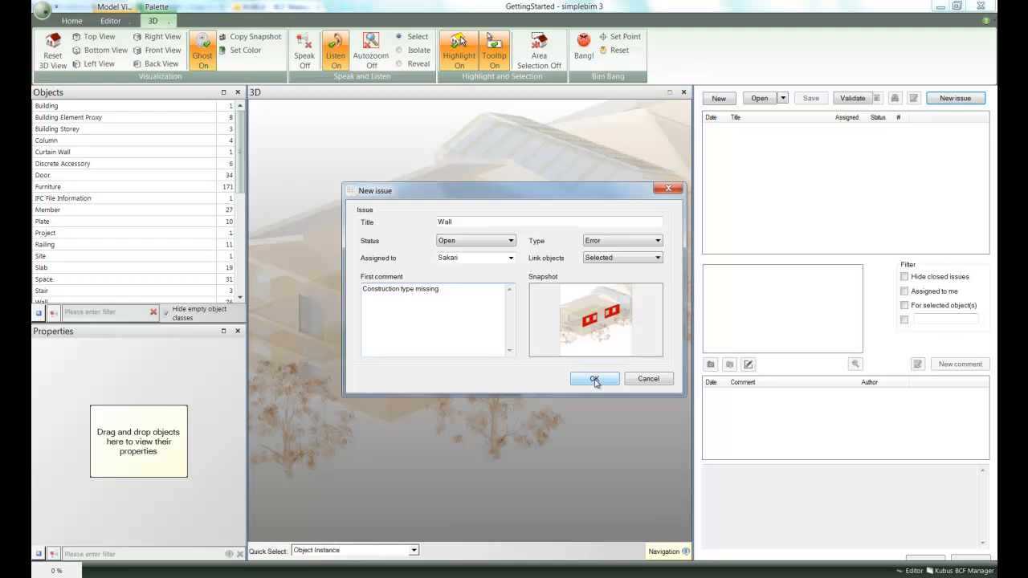
{"action": "left_click", "coordinate": [594, 378]}
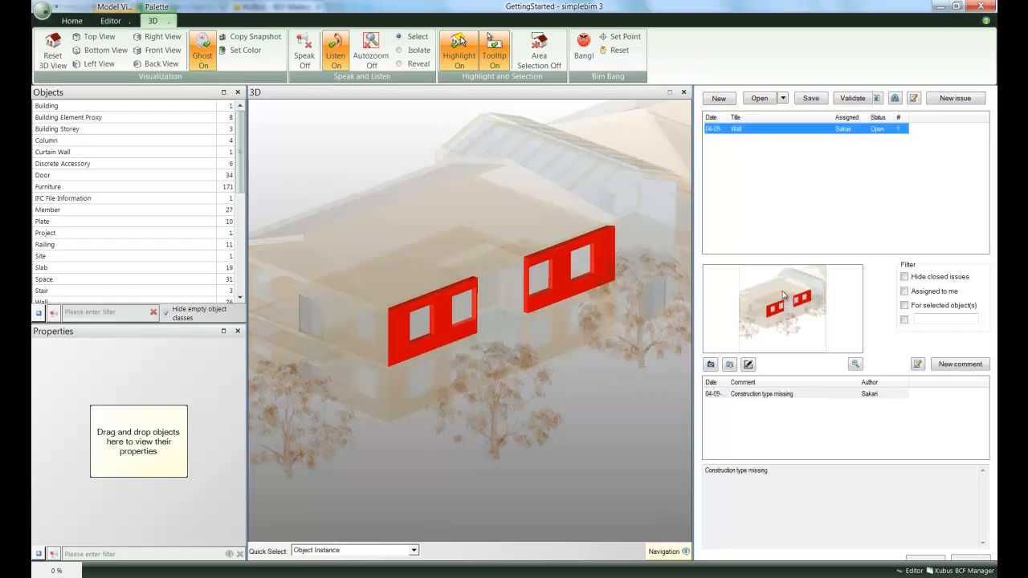
{"action": "mouse_move", "coordinate": [780, 307]}
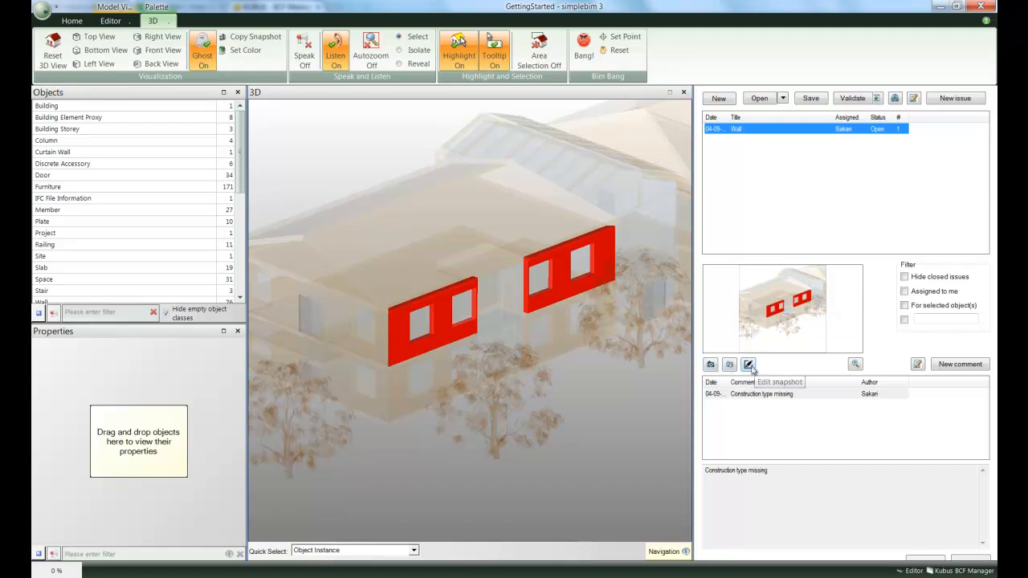
Circle the right-hand red wall on the snapshot in Paint, then close the image.
{"action": "left_click", "coordinate": [748, 364]}
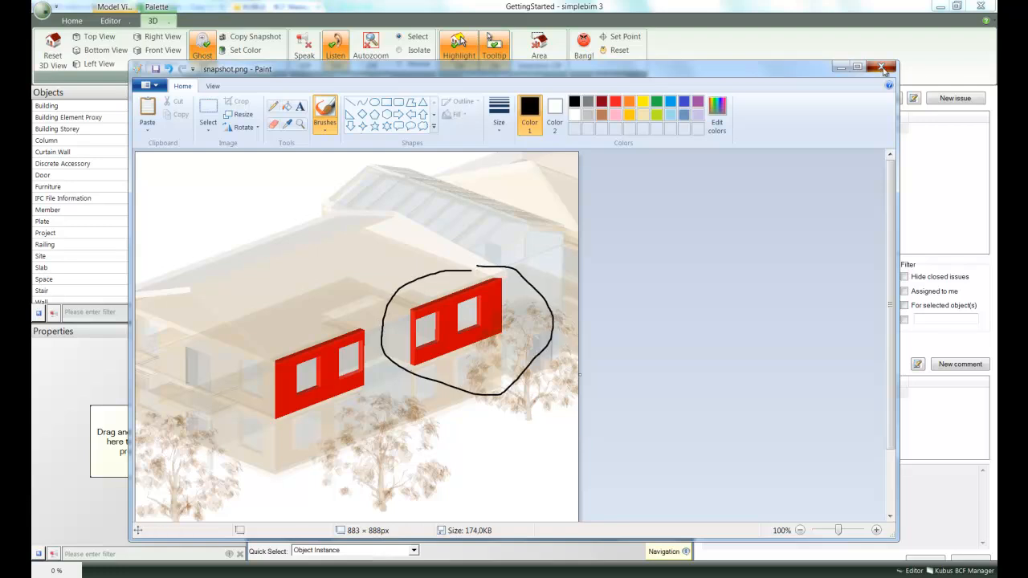
{"action": "left_click", "coordinate": [881, 67]}
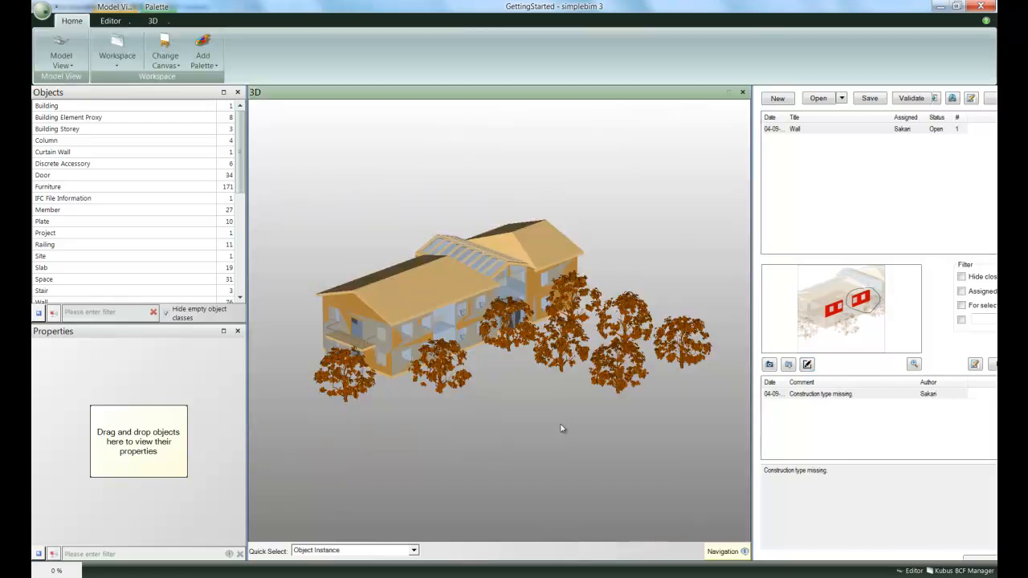
Apply the Projects > Getting Started (Requirements) template and validate the model.
{"action": "left_click", "coordinate": [111, 21]}
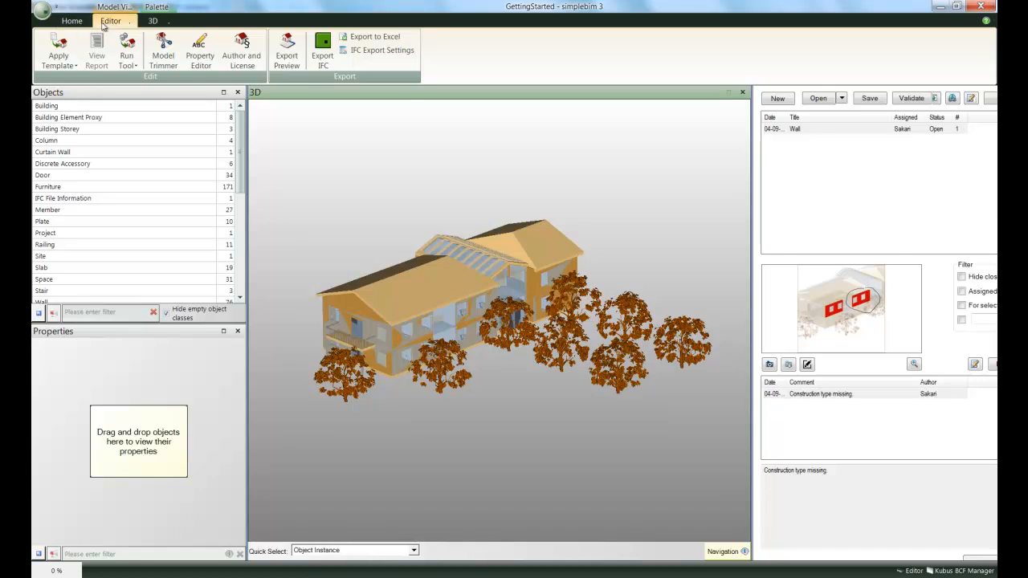
{"action": "left_click", "coordinate": [58, 50]}
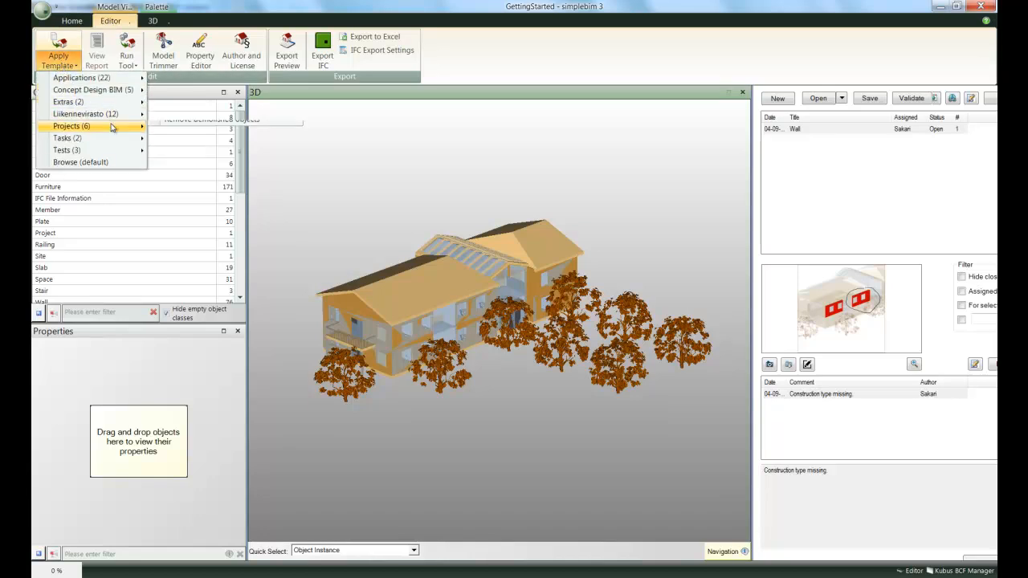
{"action": "mouse_move", "coordinate": [217, 175]}
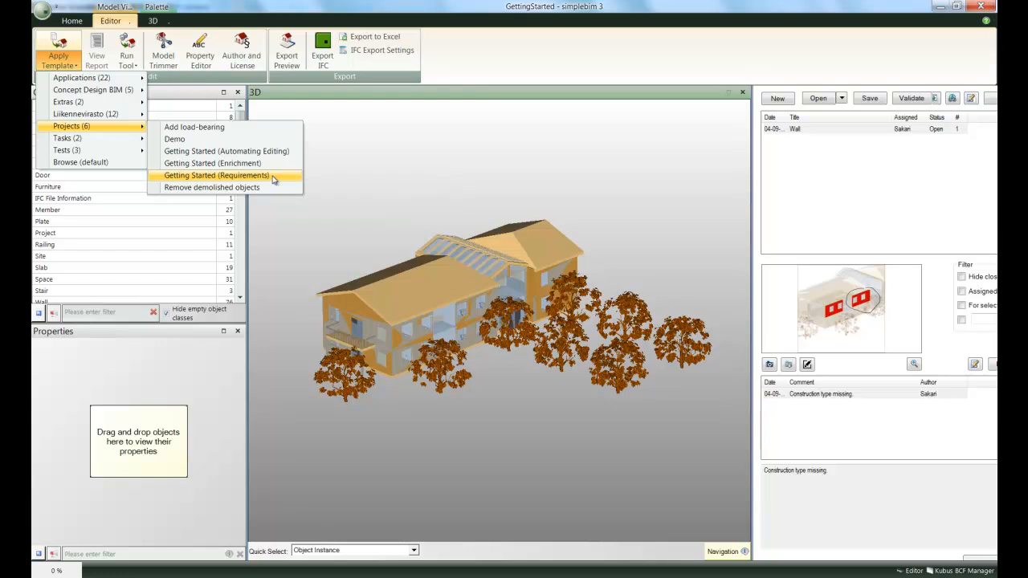
{"action": "left_click", "coordinate": [216, 176]}
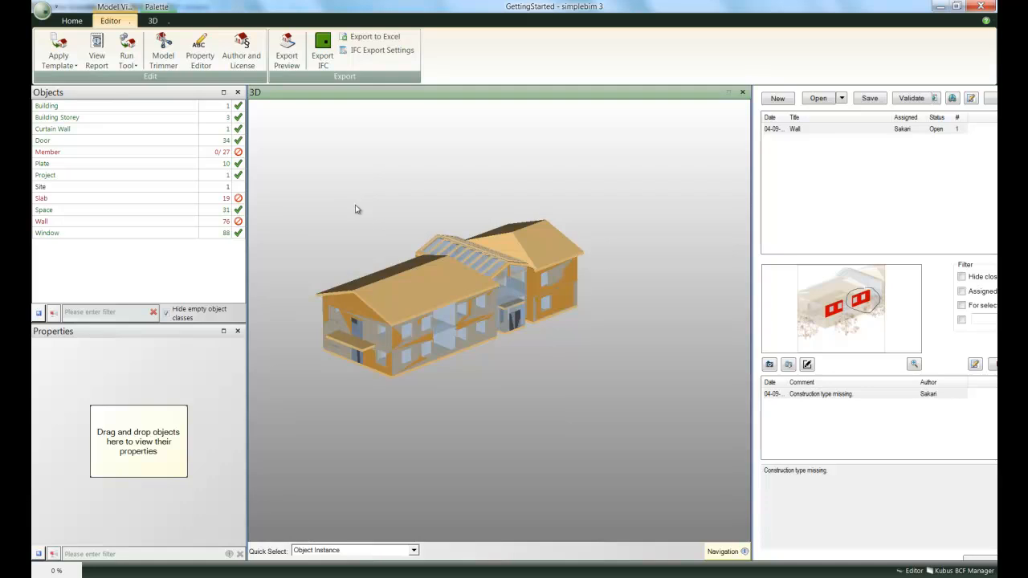
{"action": "left_click", "coordinate": [911, 98]}
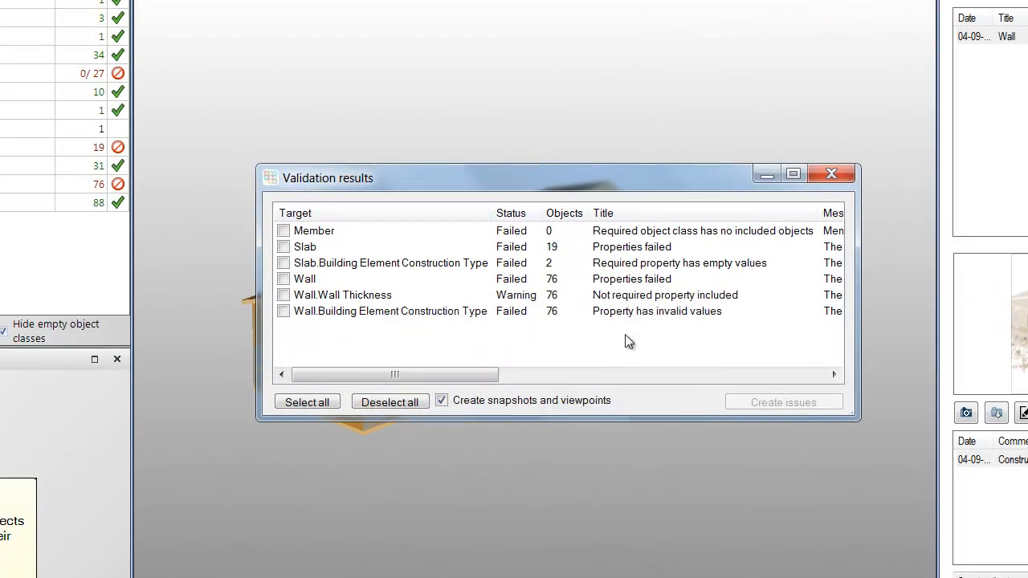
Create issues from the slab construction type, wall thickness and wall construction type findings.
{"action": "left_click", "coordinate": [283, 263]}
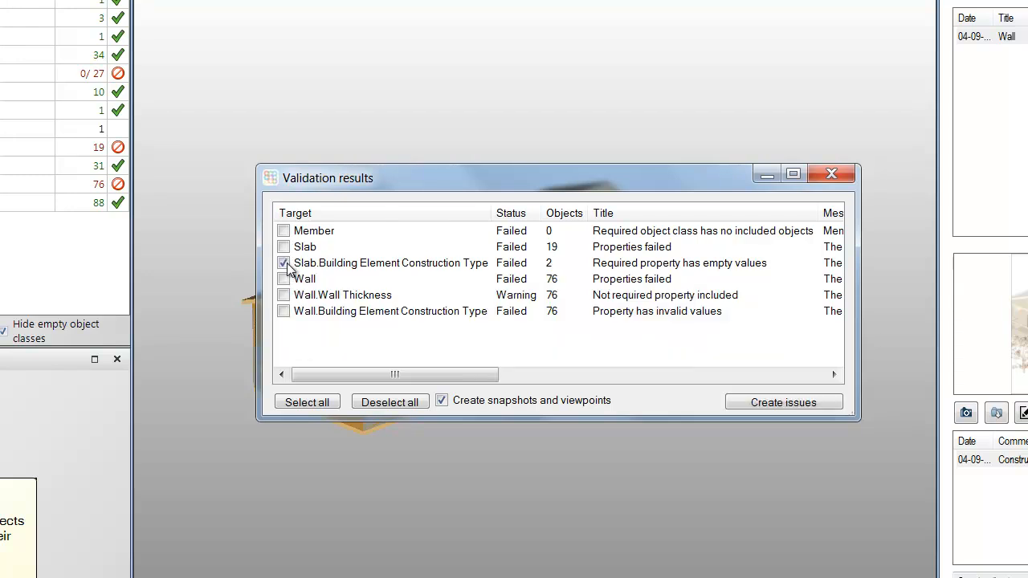
{"action": "left_click", "coordinate": [283, 295]}
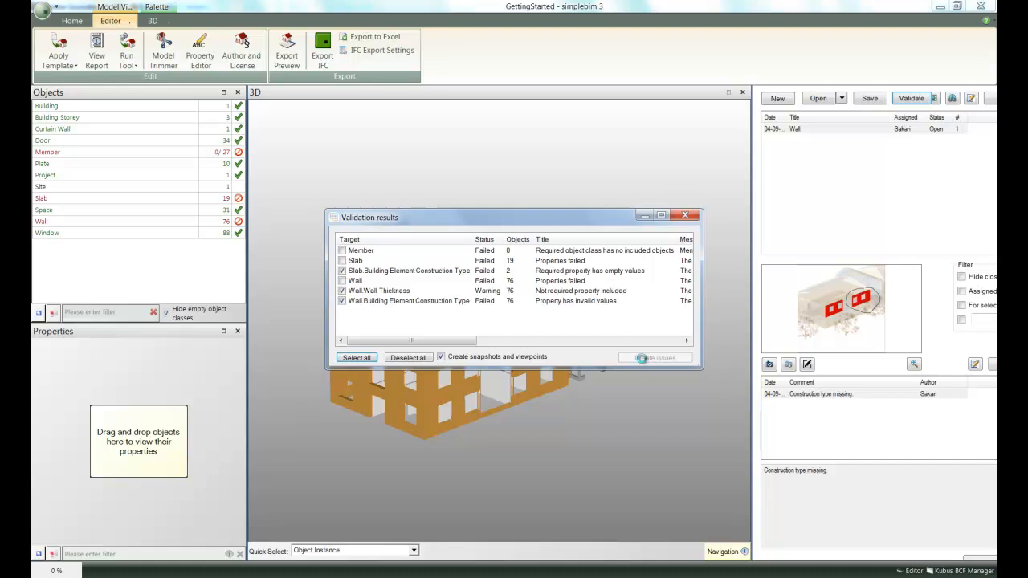
{"action": "left_click", "coordinate": [656, 358]}
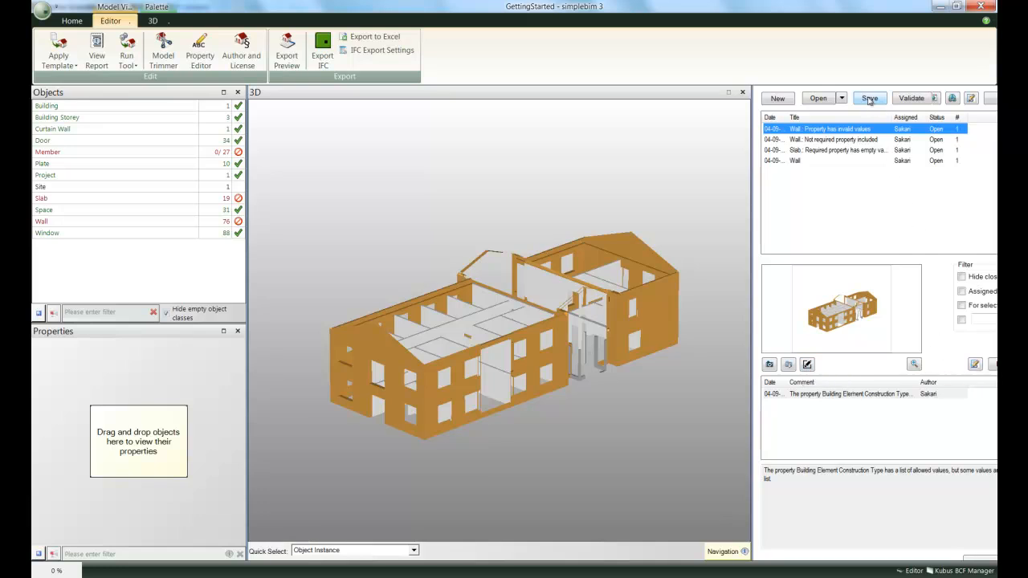
Save the issue list from the BCF Manager panel as simplebim.bcfzip in Tutorials.
{"action": "left_click", "coordinate": [869, 97]}
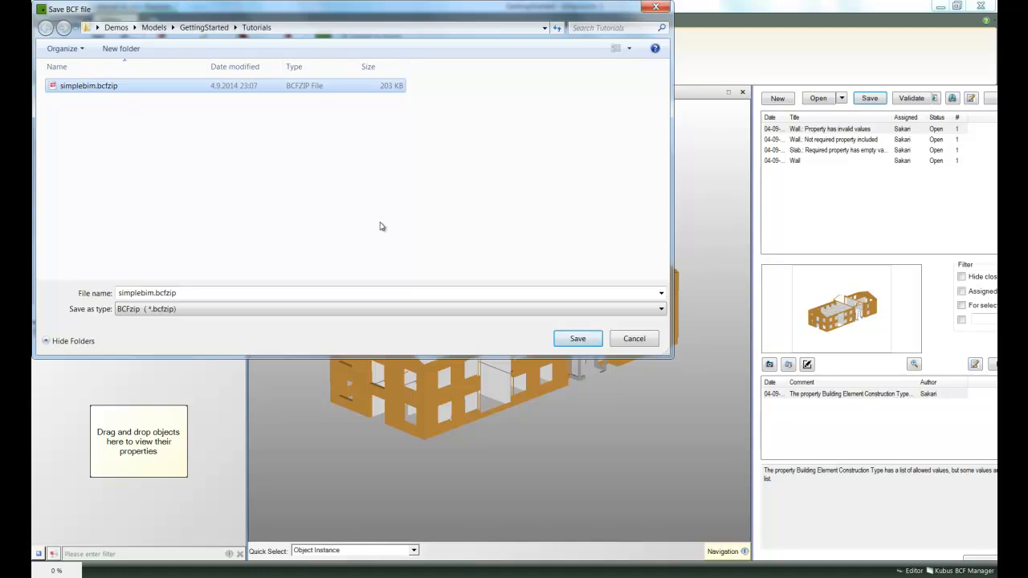
{"action": "left_click", "coordinate": [577, 338]}
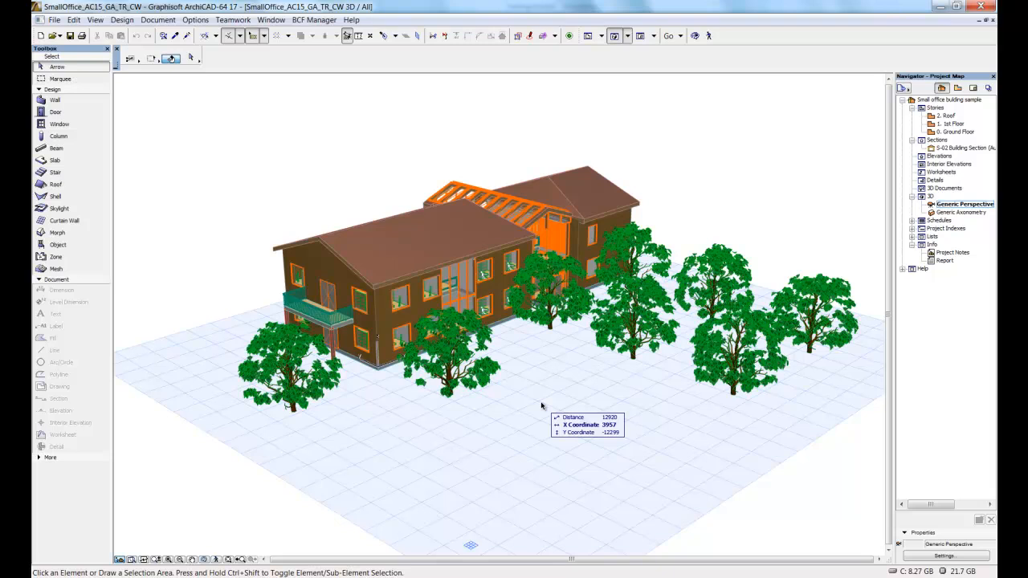
Load simplebim.bcfzip in BCF Manager and view the invalid-values and Wall issues.
{"action": "left_click", "coordinate": [314, 20]}
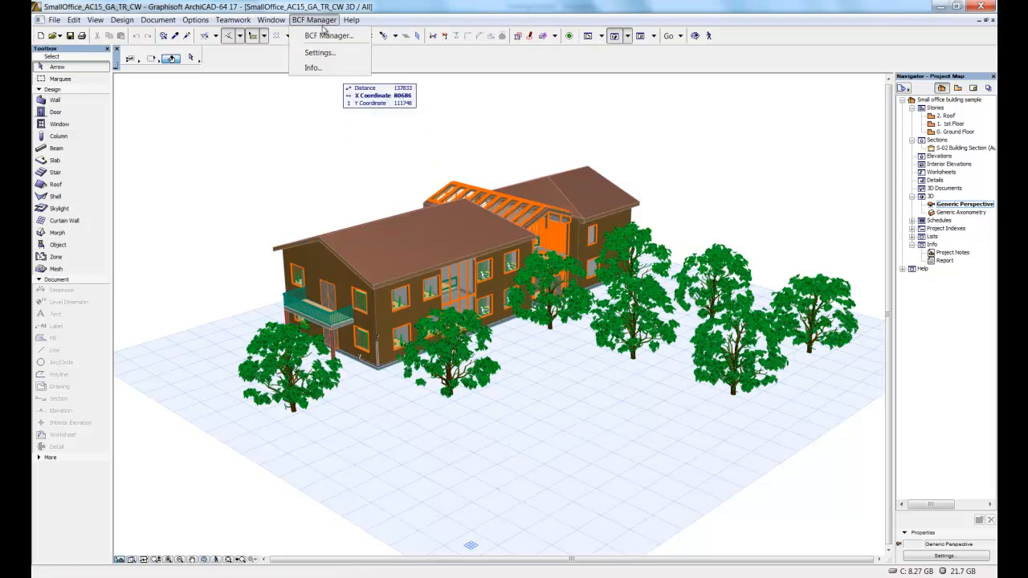
{"action": "left_click", "coordinate": [328, 35]}
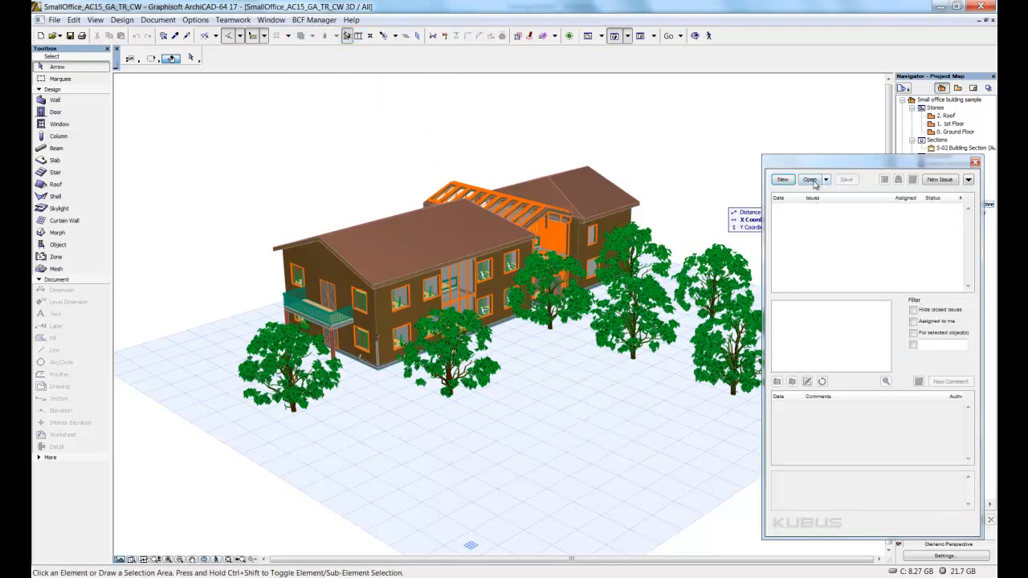
{"action": "left_click", "coordinate": [810, 179]}
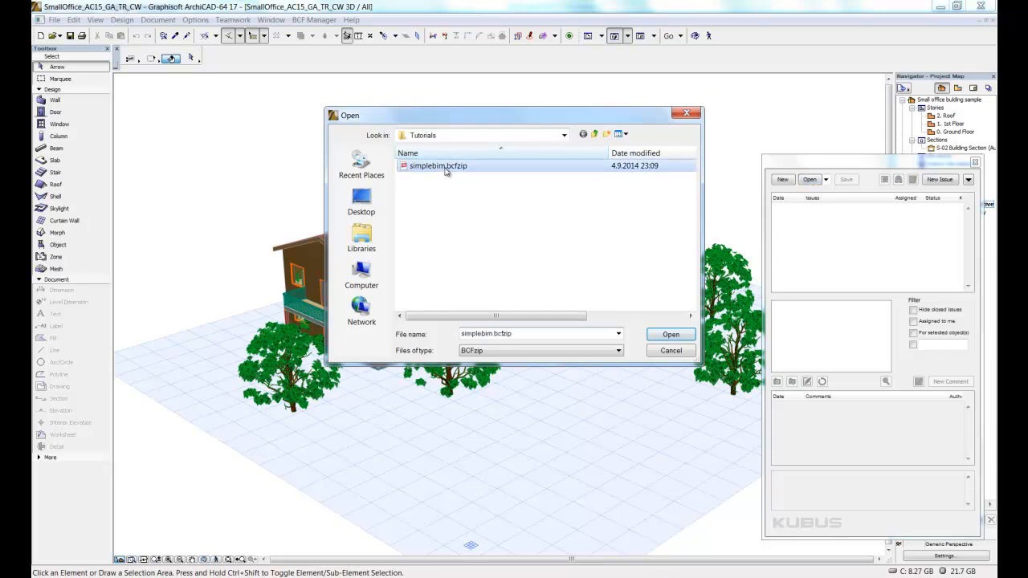
{"action": "left_click", "coordinate": [670, 334]}
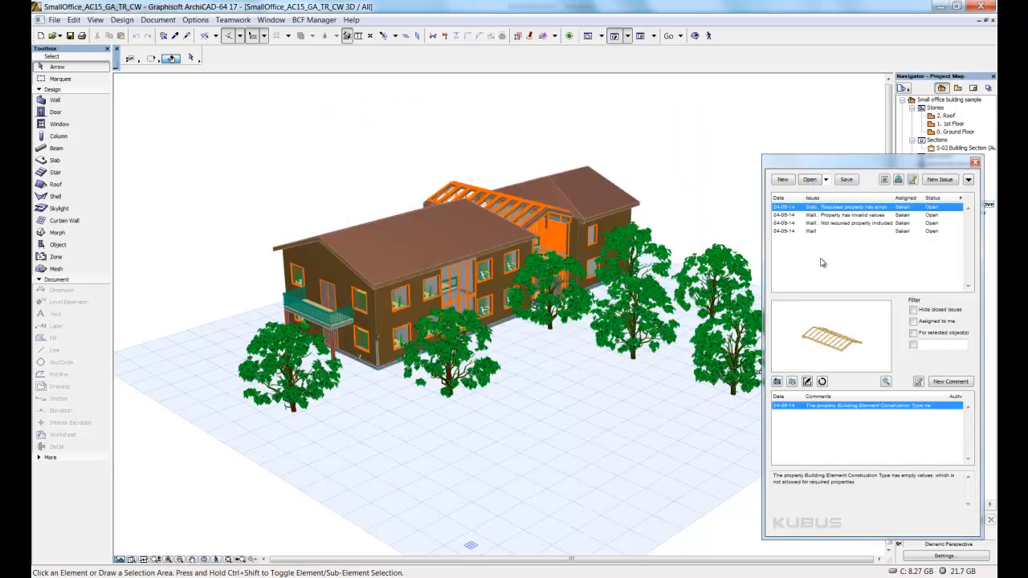
{"action": "left_click", "coordinate": [851, 215]}
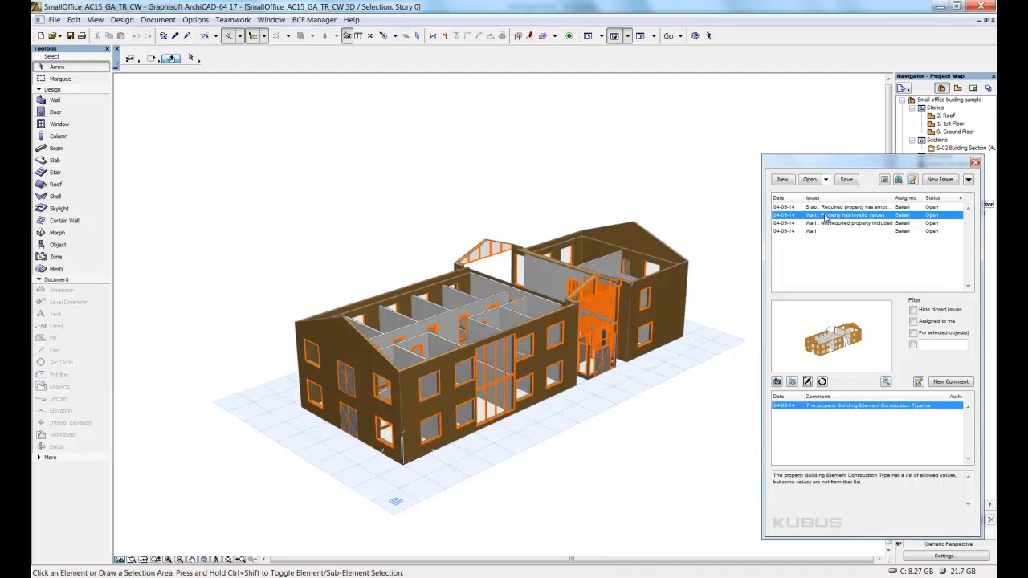
{"action": "left_click", "coordinate": [835, 207]}
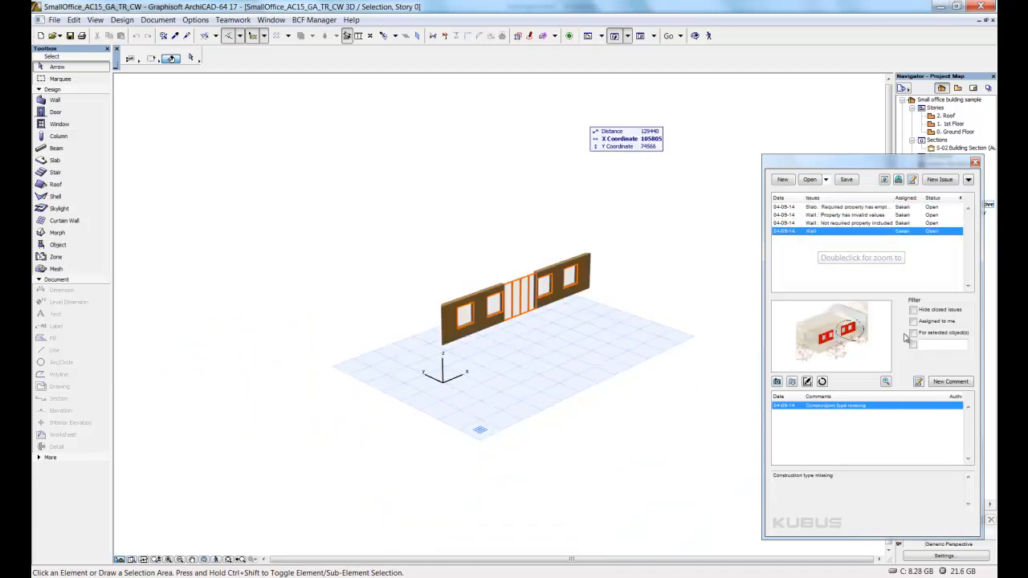
Resolve the Wall issue with comment 'Construction type added', saving over simplebim_2.bcfzip.
{"action": "left_click", "coordinate": [950, 382]}
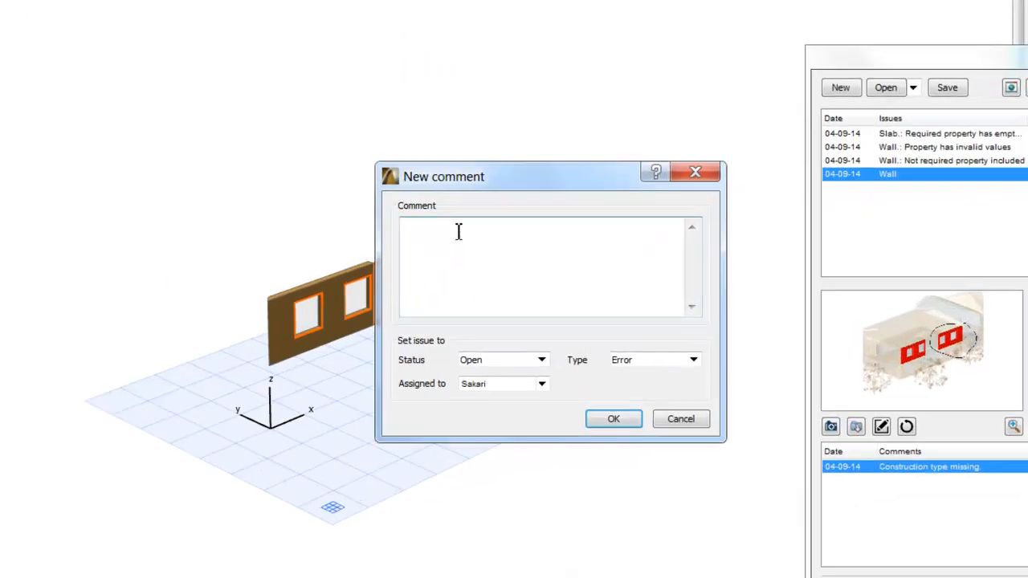
{"action": "type", "text": "Const"}
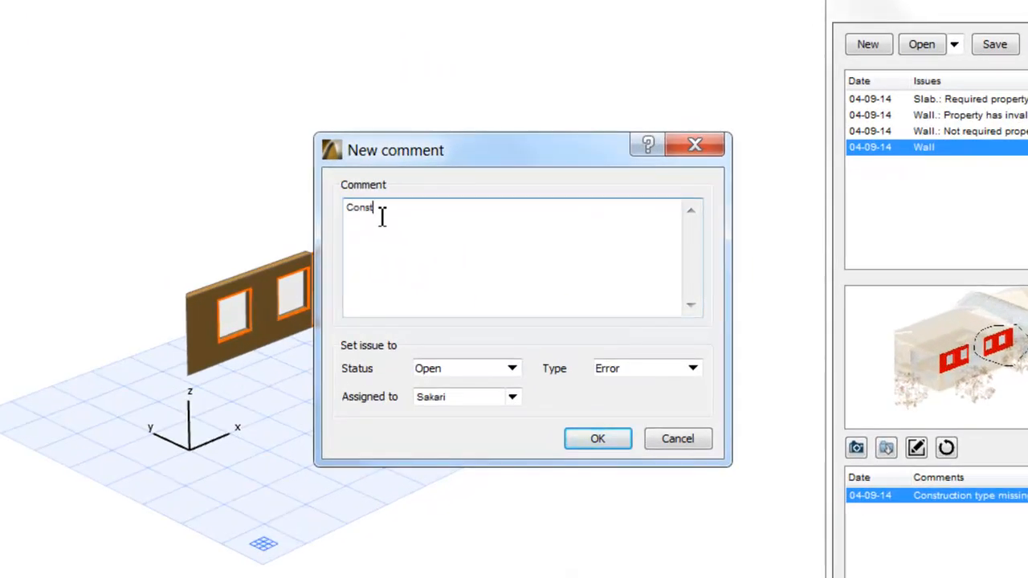
{"action": "type", "text": "ruction type added"}
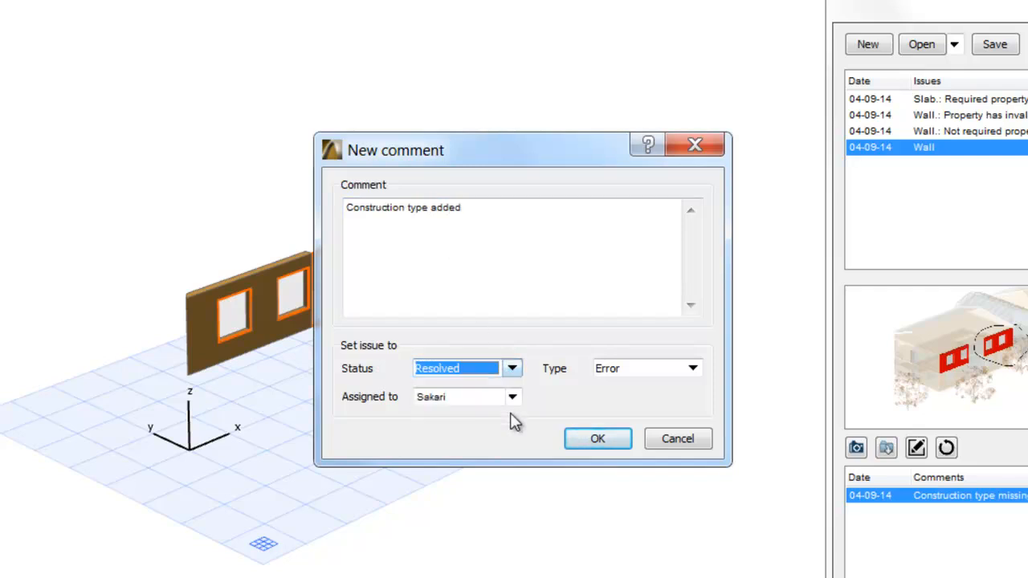
{"action": "left_click", "coordinate": [598, 438]}
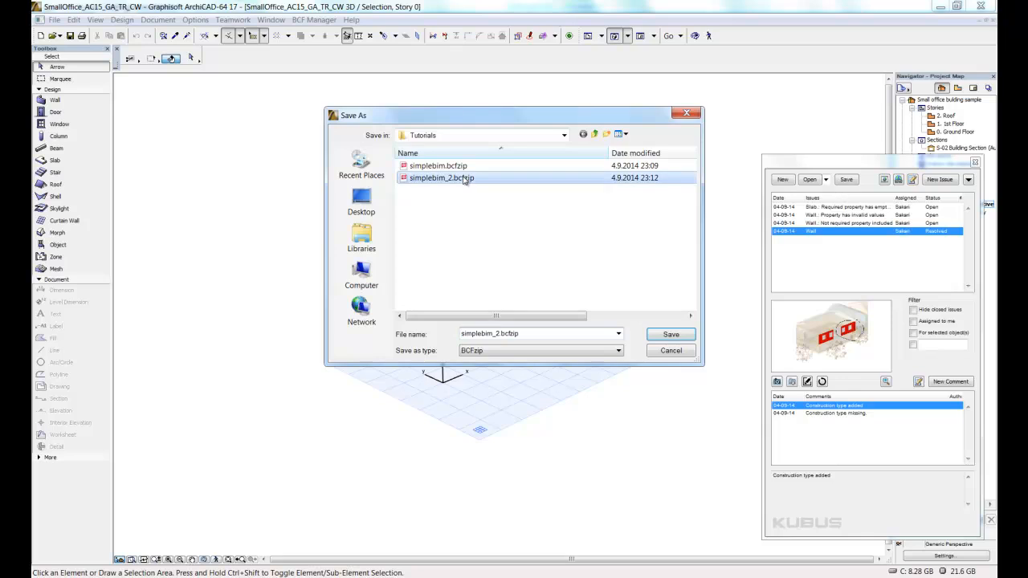
{"action": "left_click", "coordinate": [671, 334]}
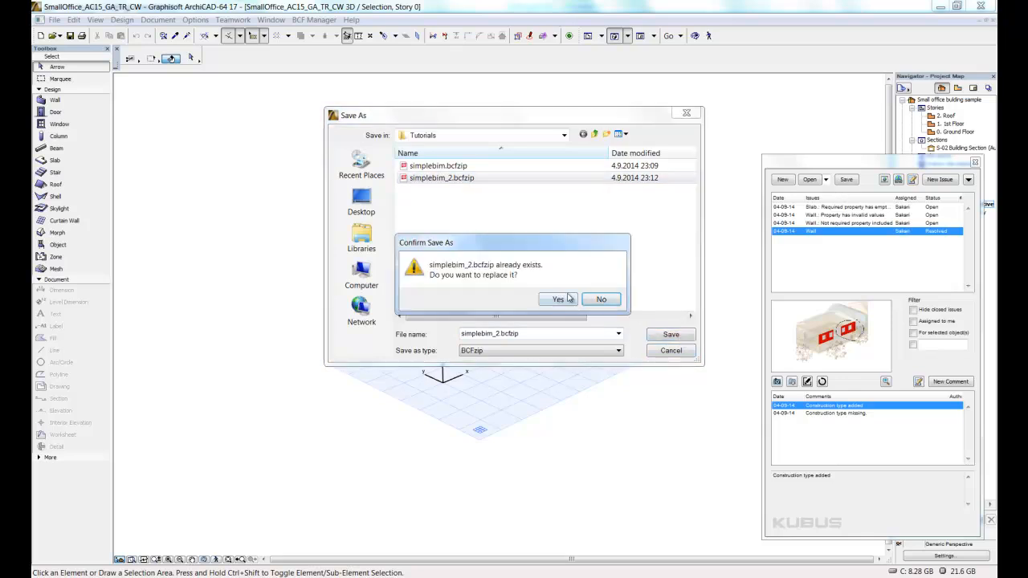
{"action": "left_click", "coordinate": [557, 298]}
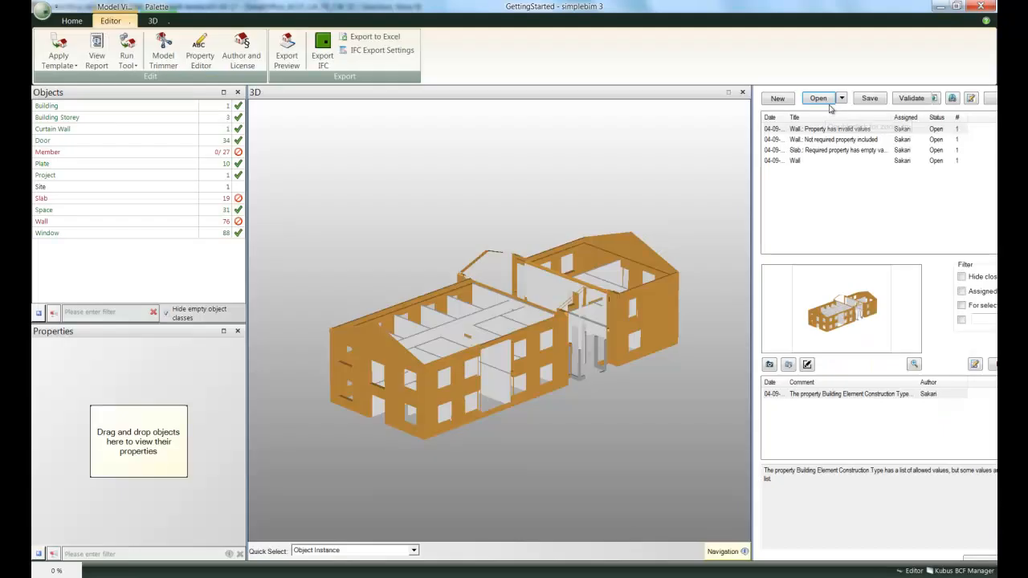
Load simplebim_2.bcfzip and zoom to the Wall issue's two walls from its 'Construction type missing' comment.
{"action": "left_click", "coordinate": [817, 98]}
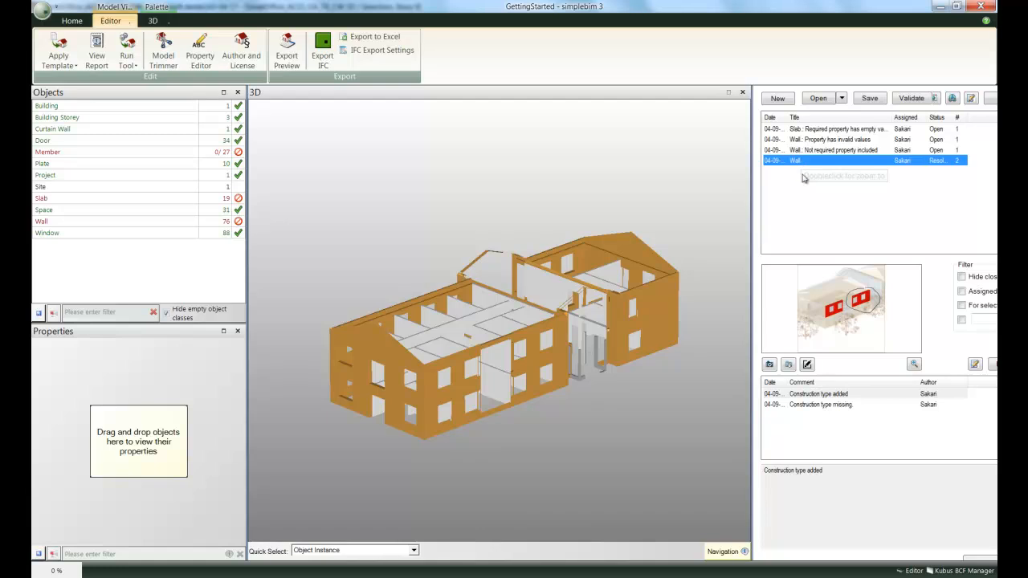
{"action": "left_click", "coordinate": [819, 404]}
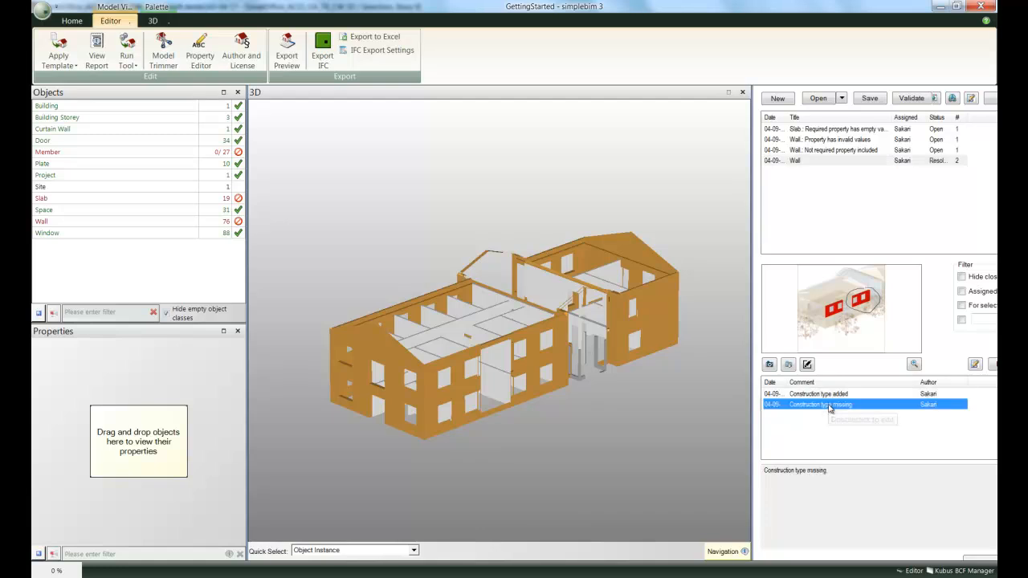
{"action": "left_click", "coordinate": [817, 394]}
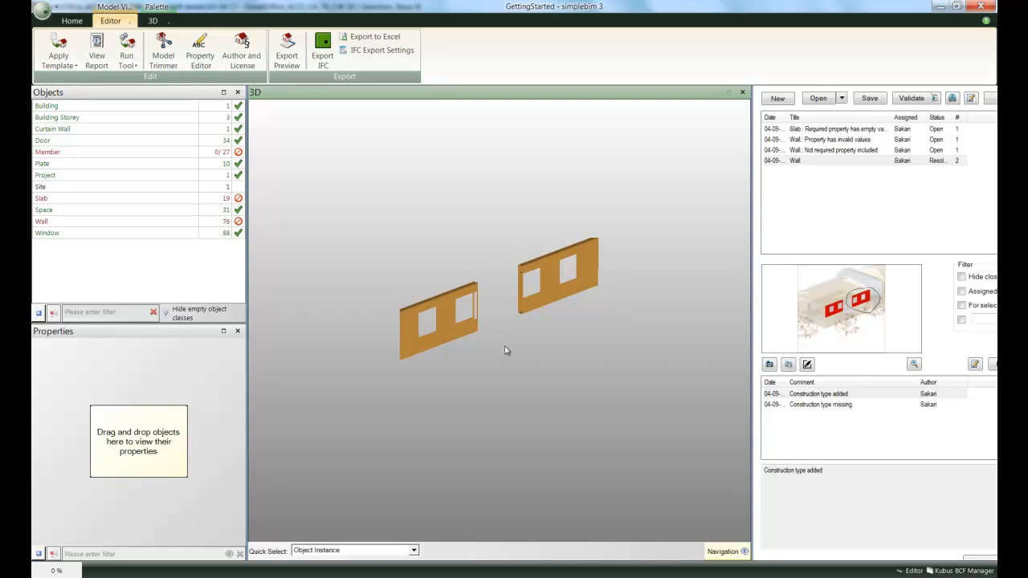
{"action": "mouse_move", "coordinate": [517, 355]}
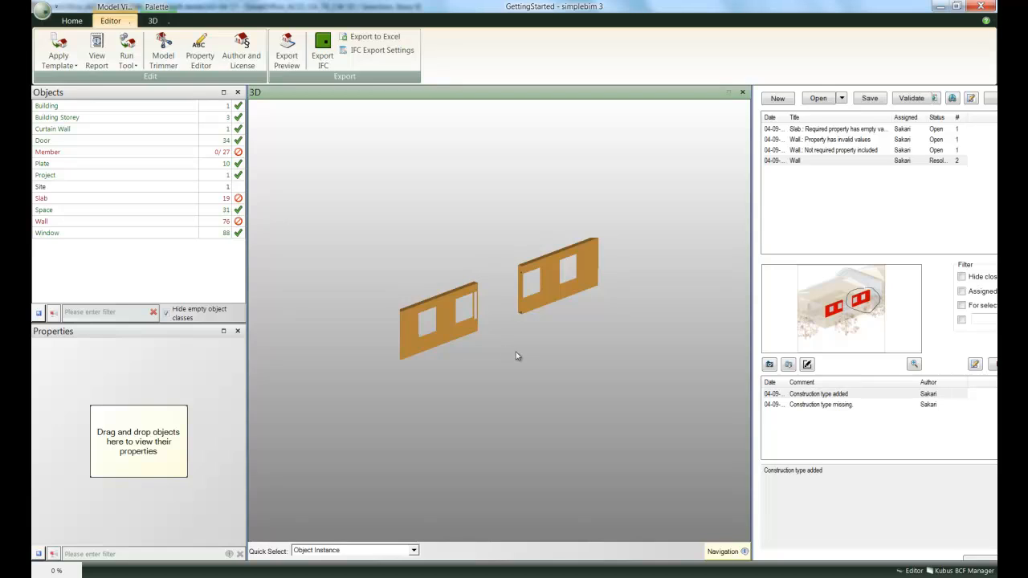